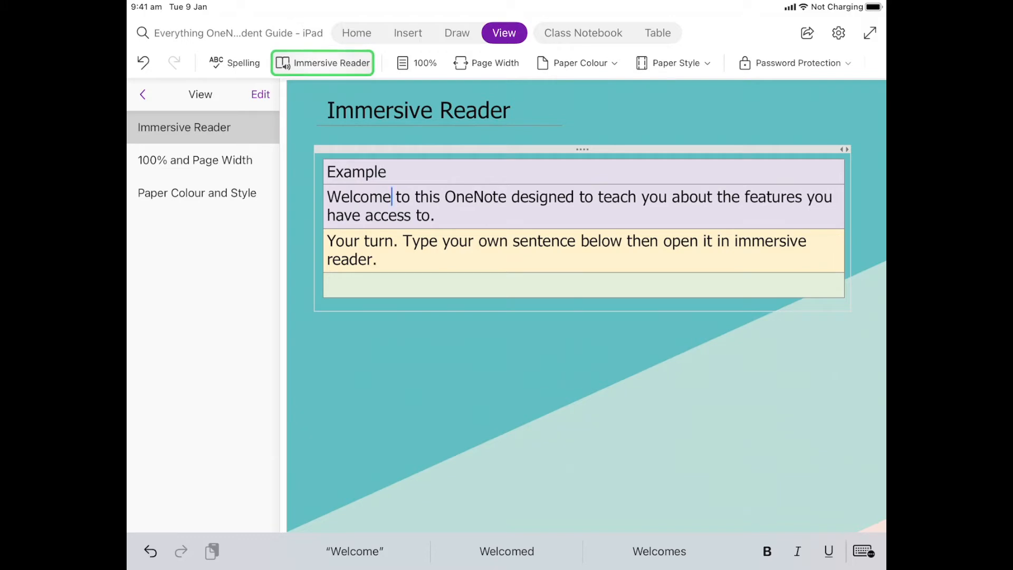
Launch Immersive Reader on the page's example table text from the View tab.
click(323, 63)
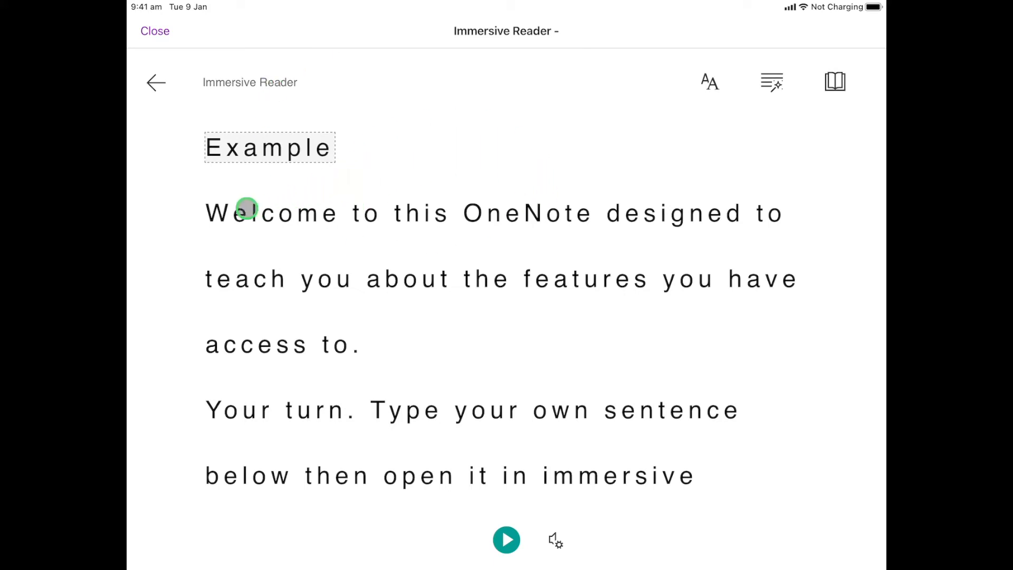
mouse_move(279, 213)
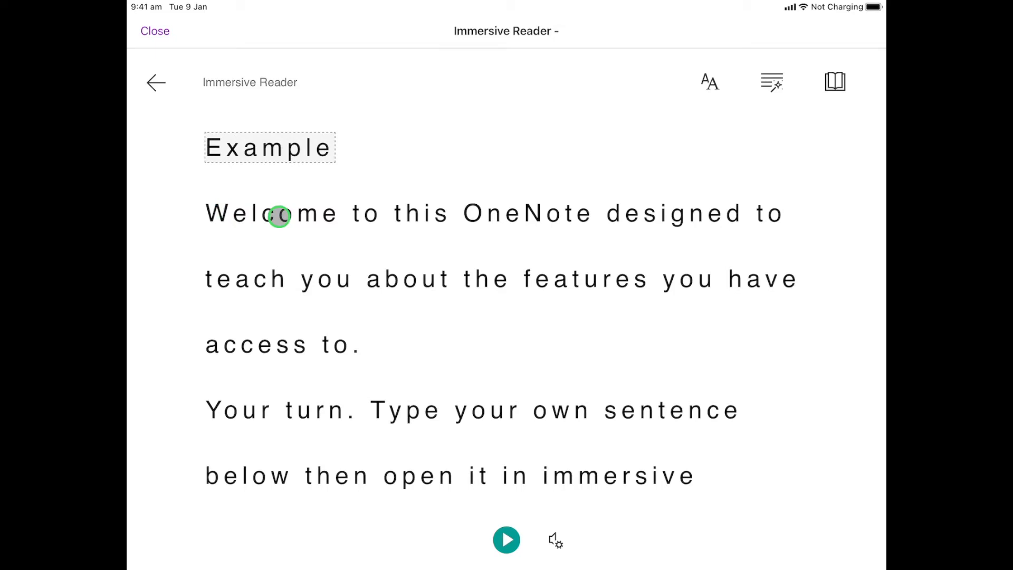
mouse_move(704, 251)
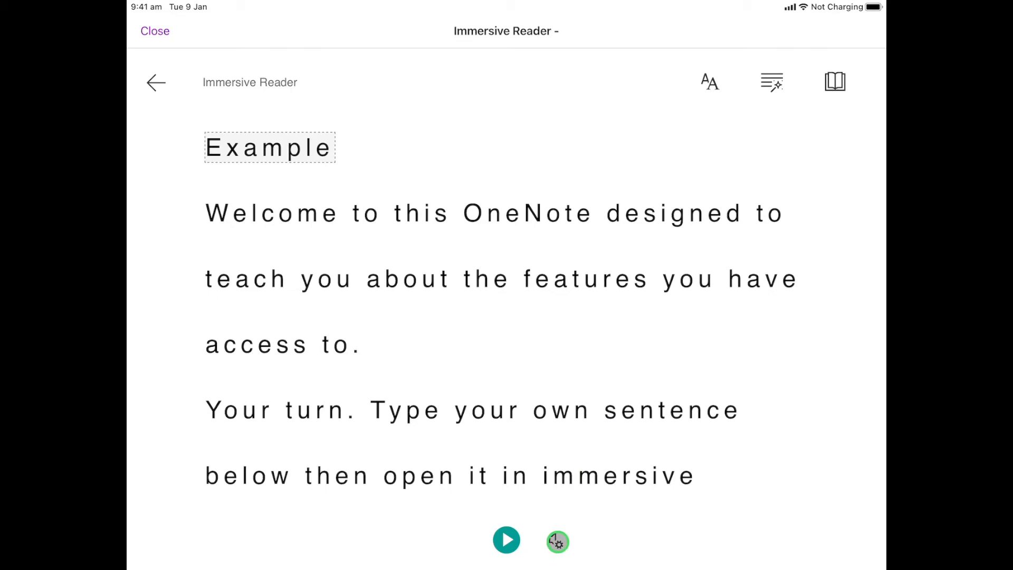
Check the voice settings, play the passage aloud with line focus, then pause it.
click(556, 540)
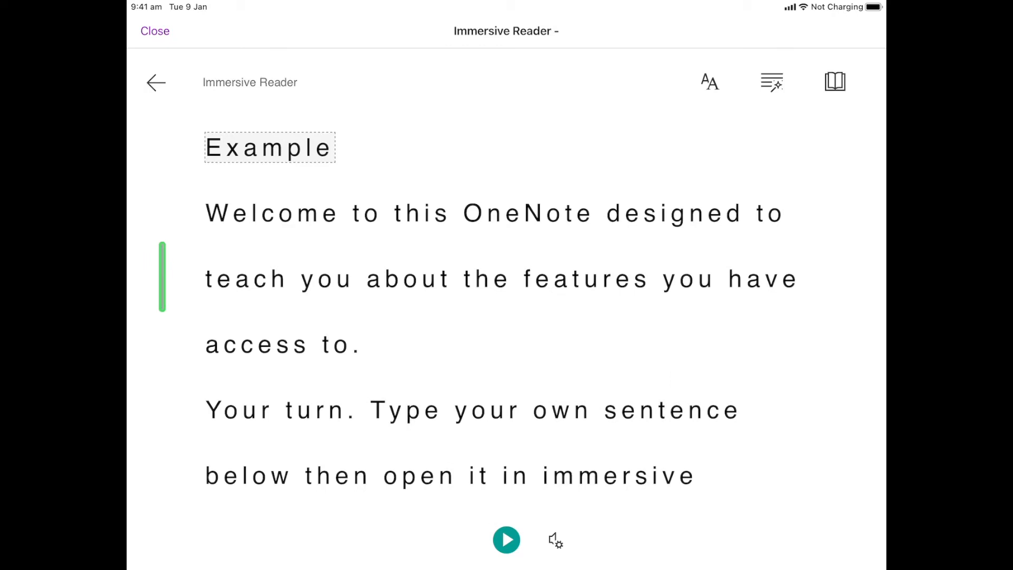
click(505, 539)
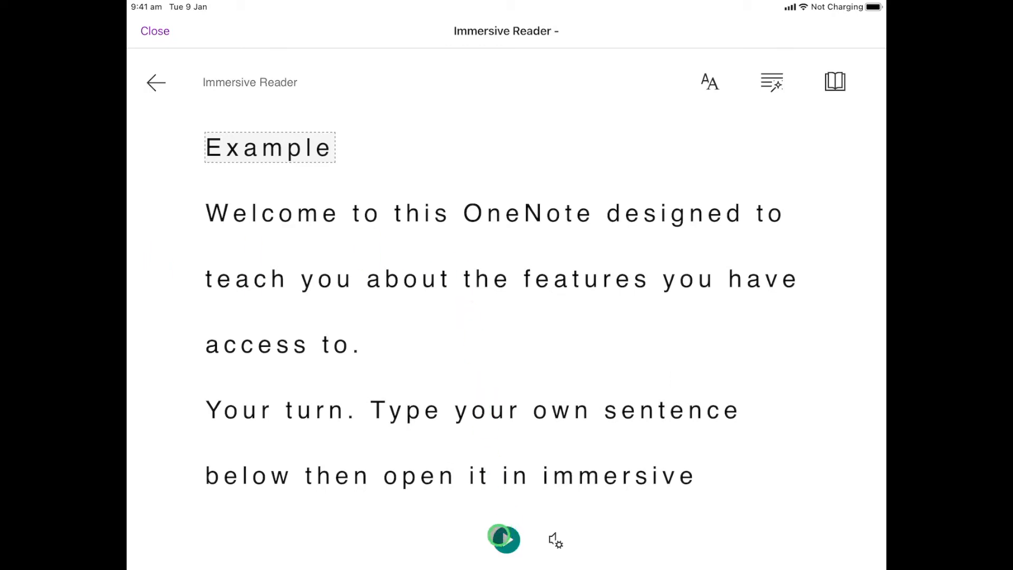
click(505, 540)
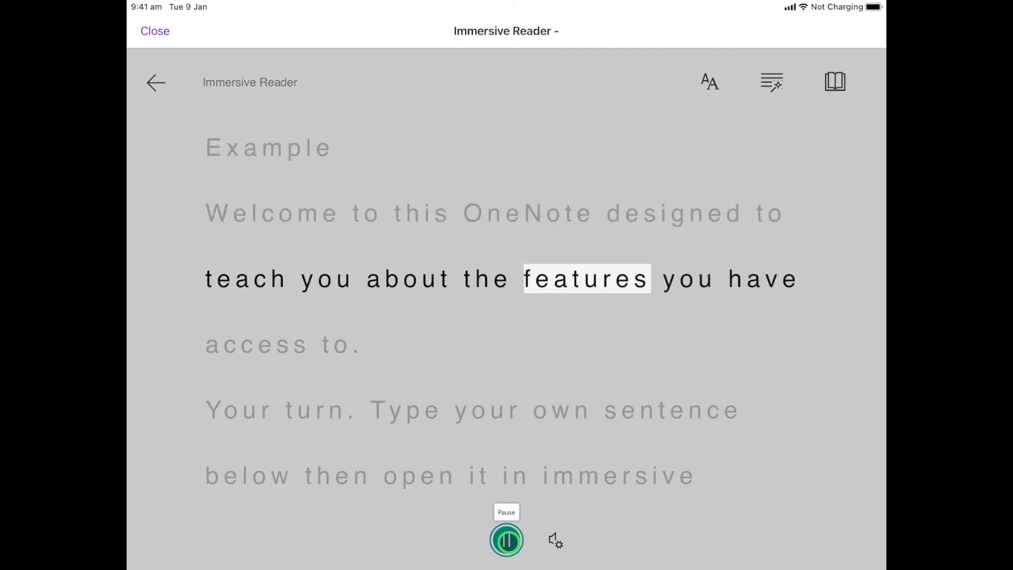
click(506, 540)
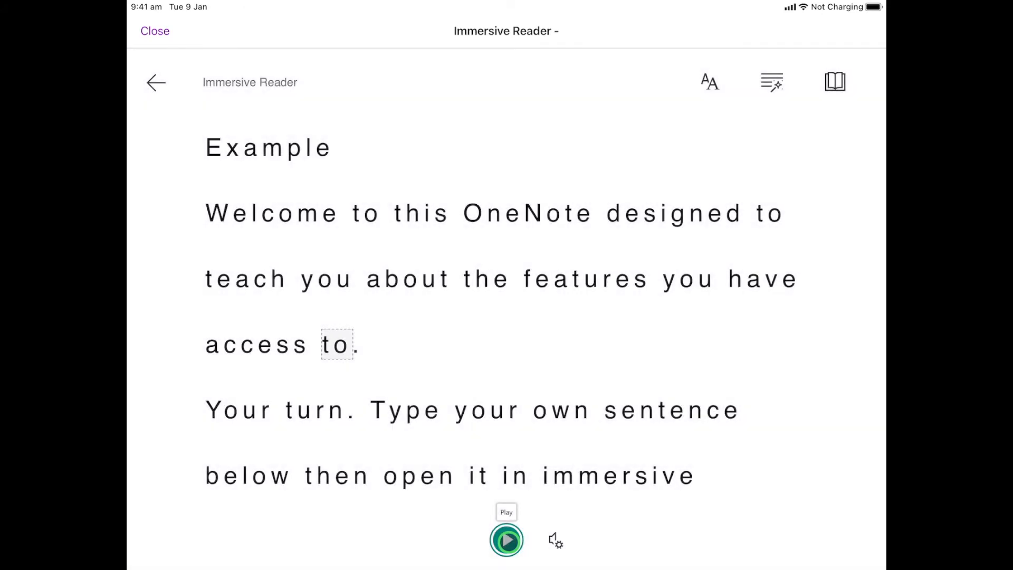
click(507, 540)
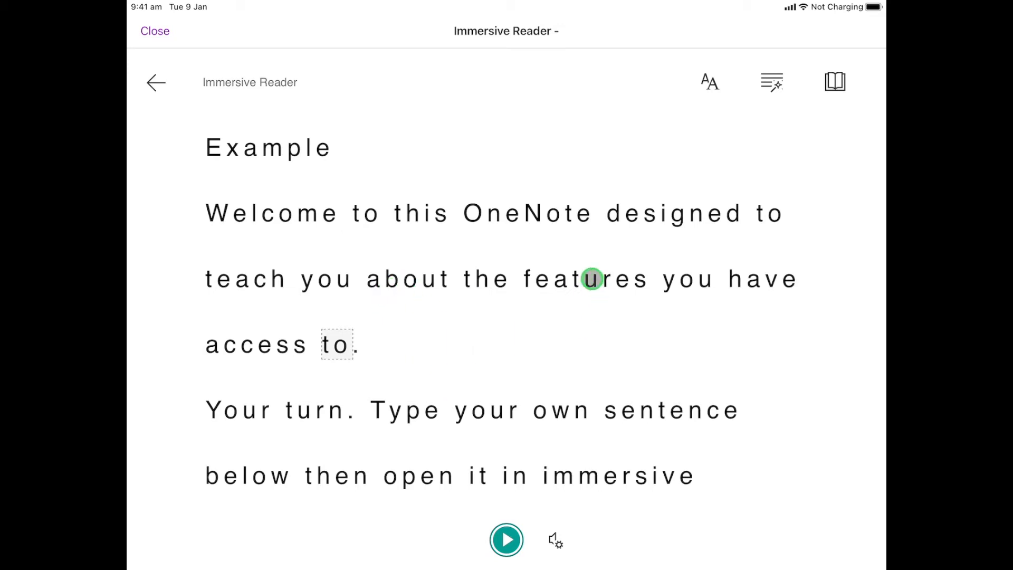
Select the word 'features' and hear its pronunciation from the word popup.
click(588, 279)
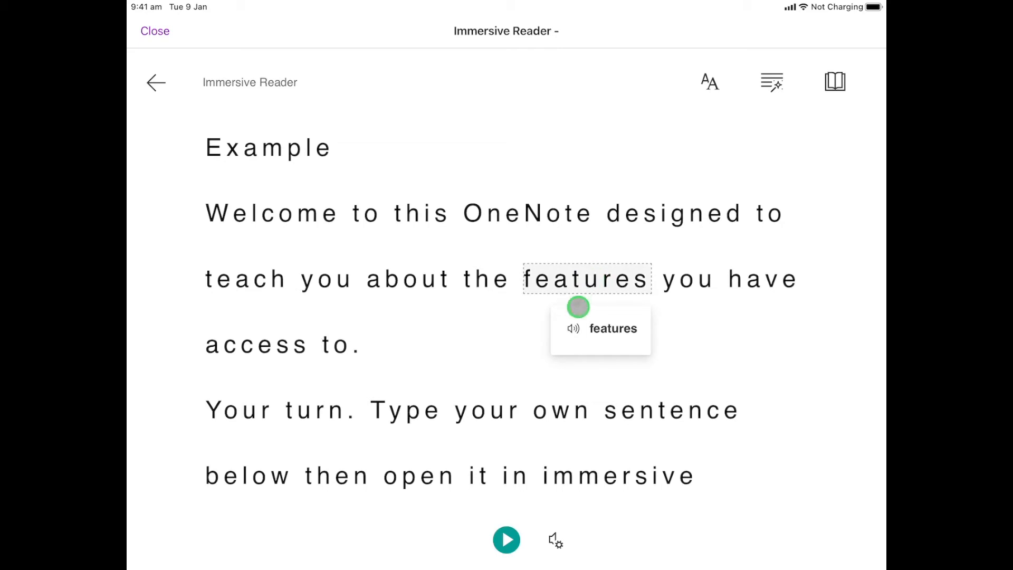
click(574, 329)
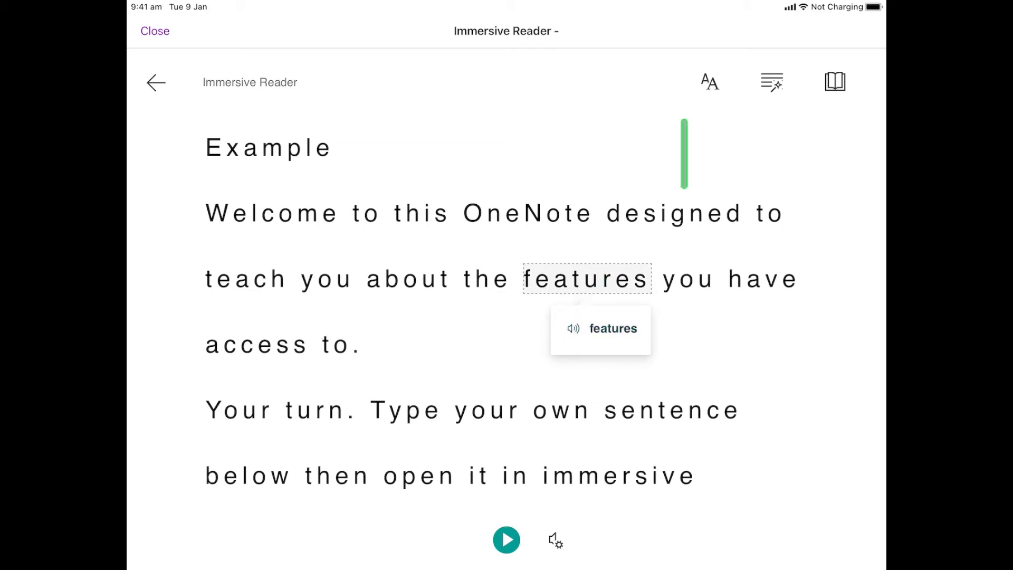
In Text Preferences try the green theme, then settle on the cyan background theme.
click(709, 82)
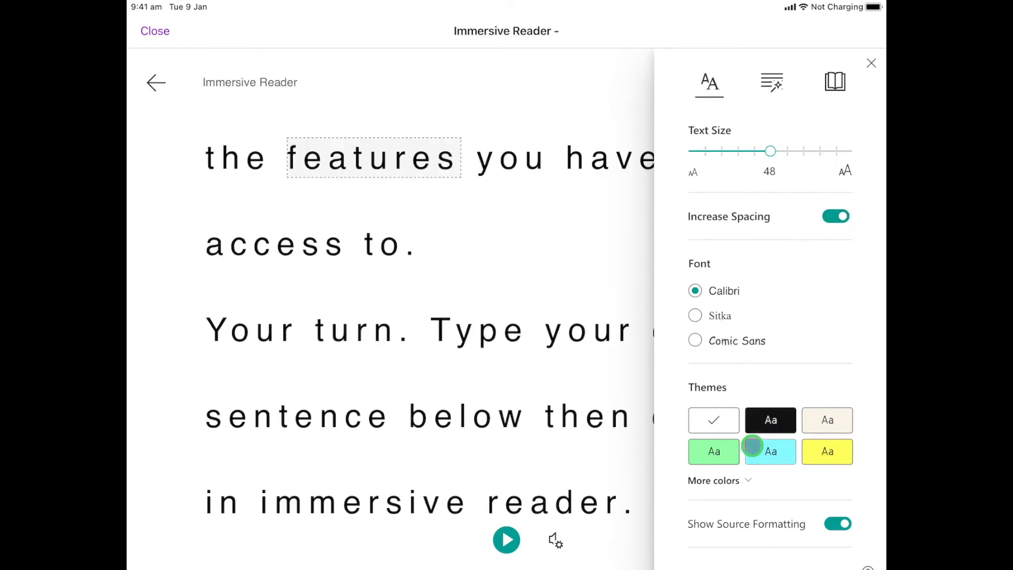
click(714, 450)
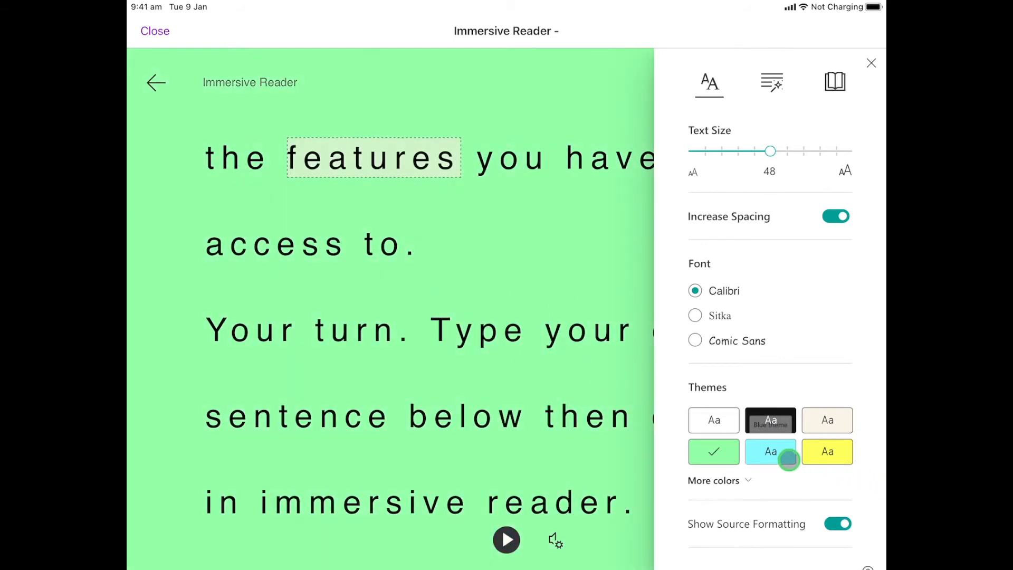
click(771, 451)
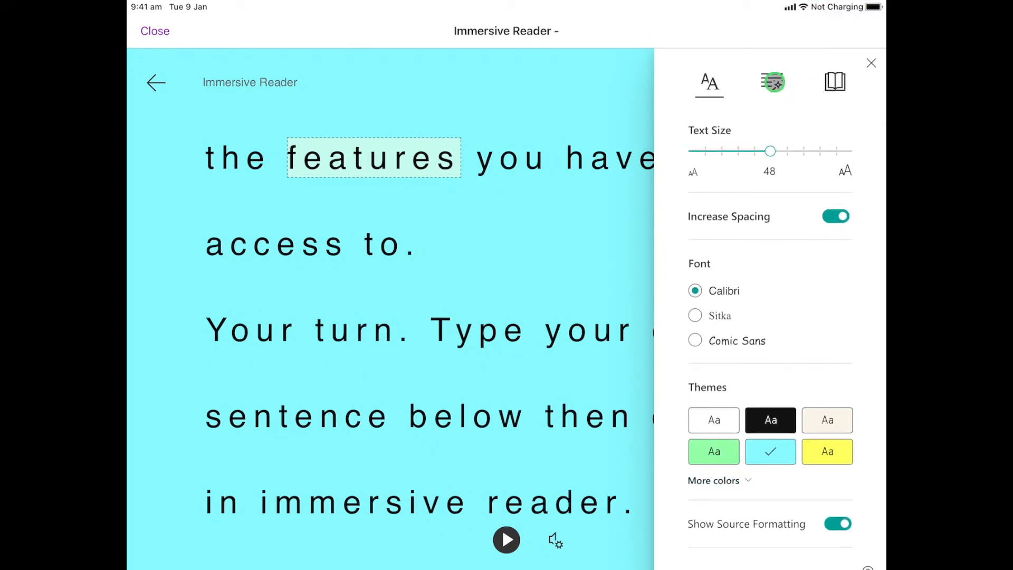
In Grammar Options turn on Syllables and the purple Nouns highlight under Parts of Speech.
click(772, 82)
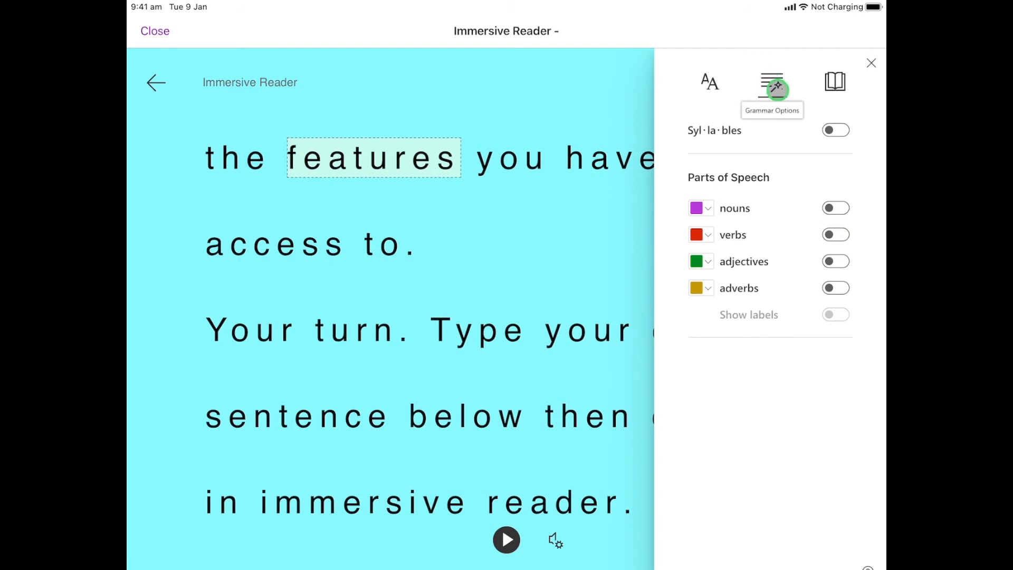
click(836, 130)
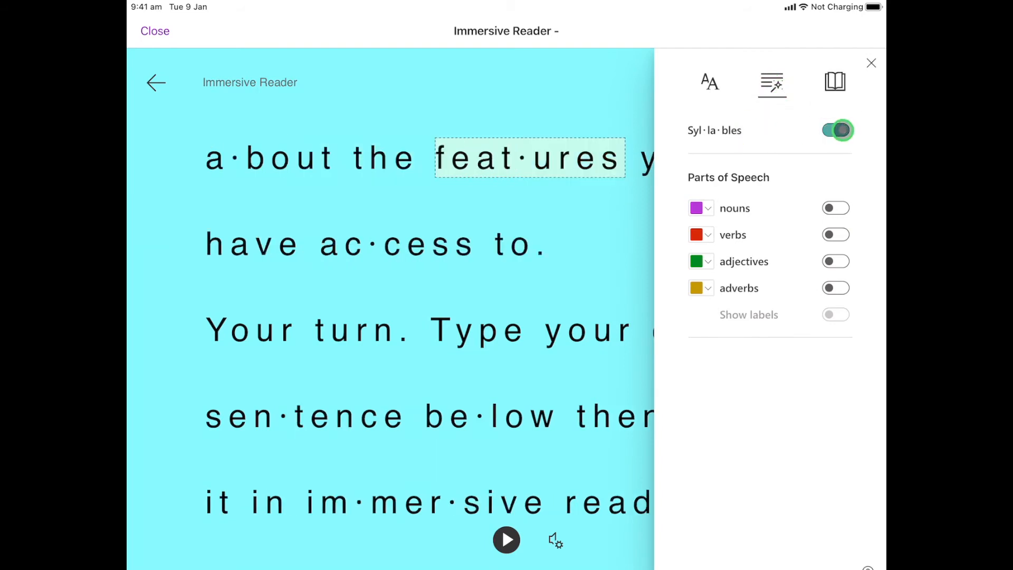
click(837, 130)
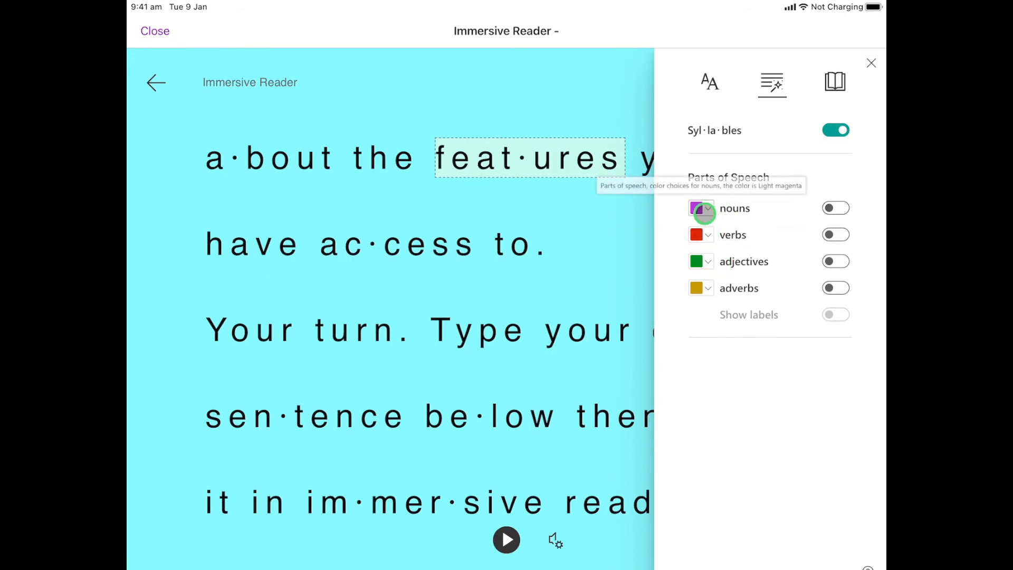
click(836, 208)
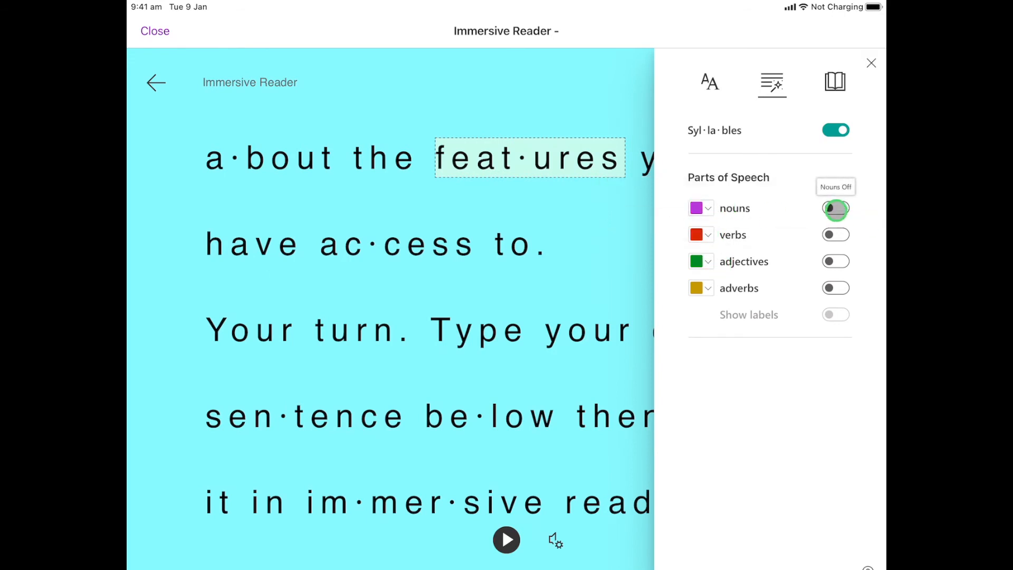
click(836, 208)
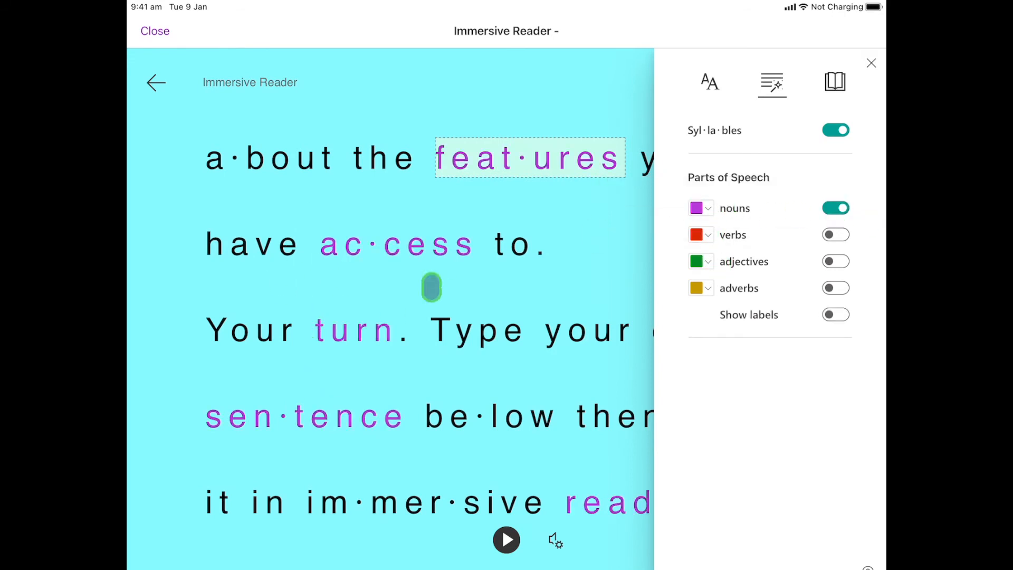
click(835, 82)
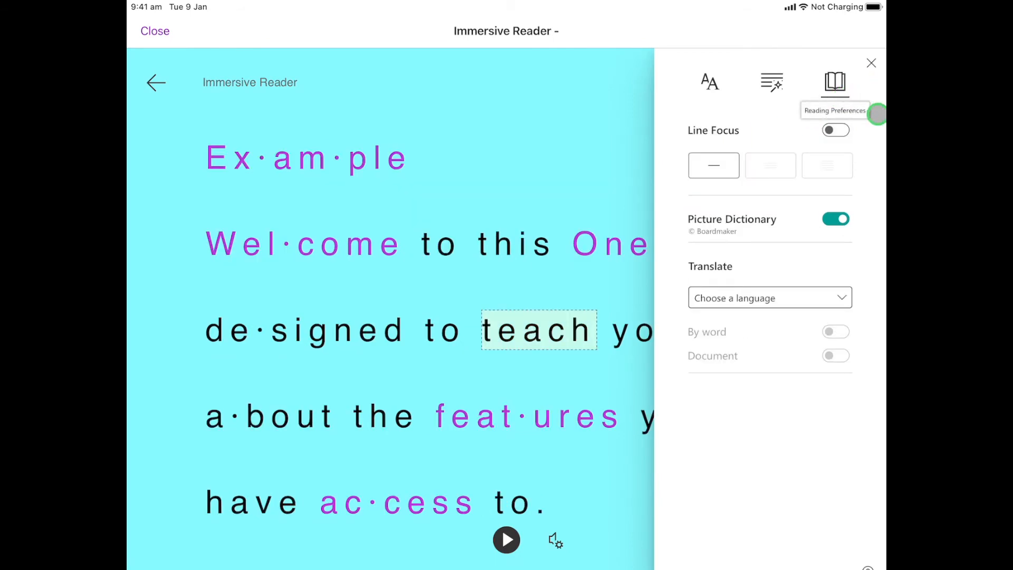
click(836, 130)
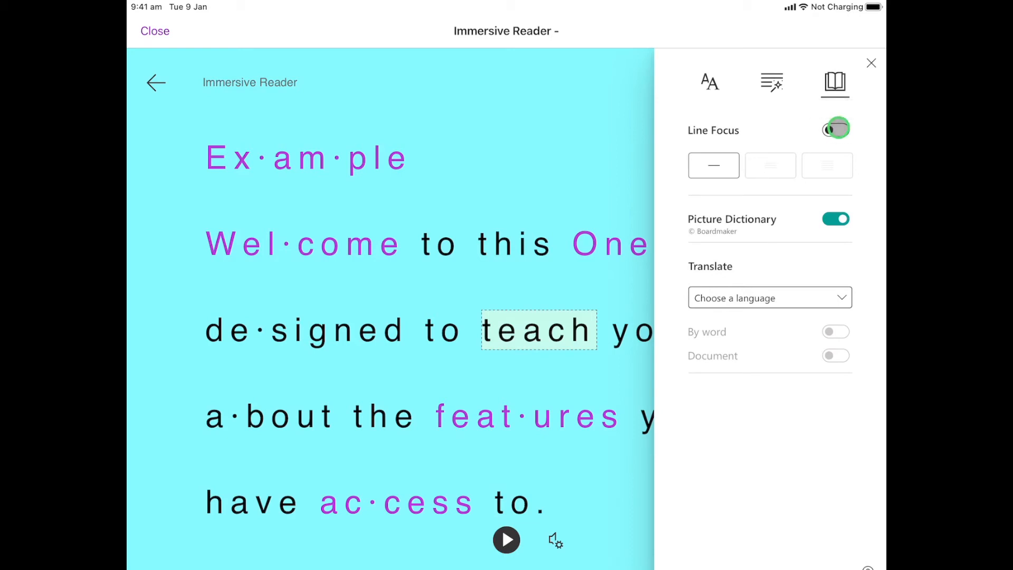
click(836, 130)
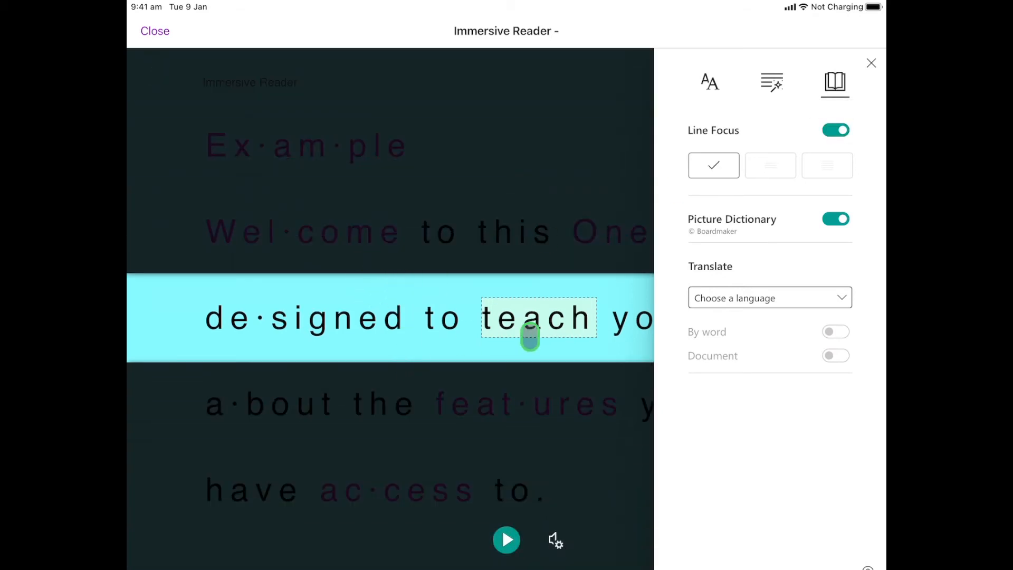
click(836, 130)
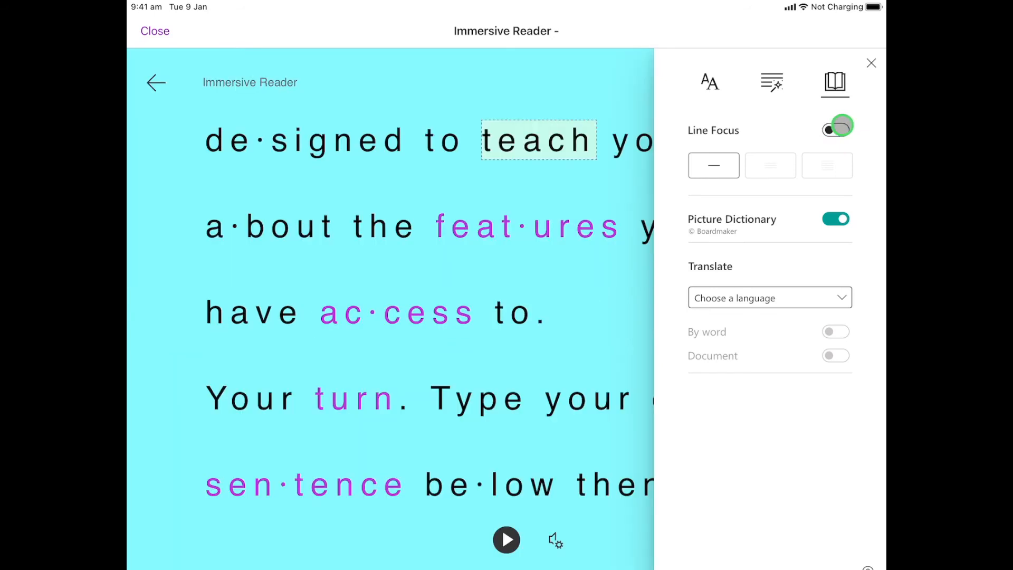
click(836, 130)
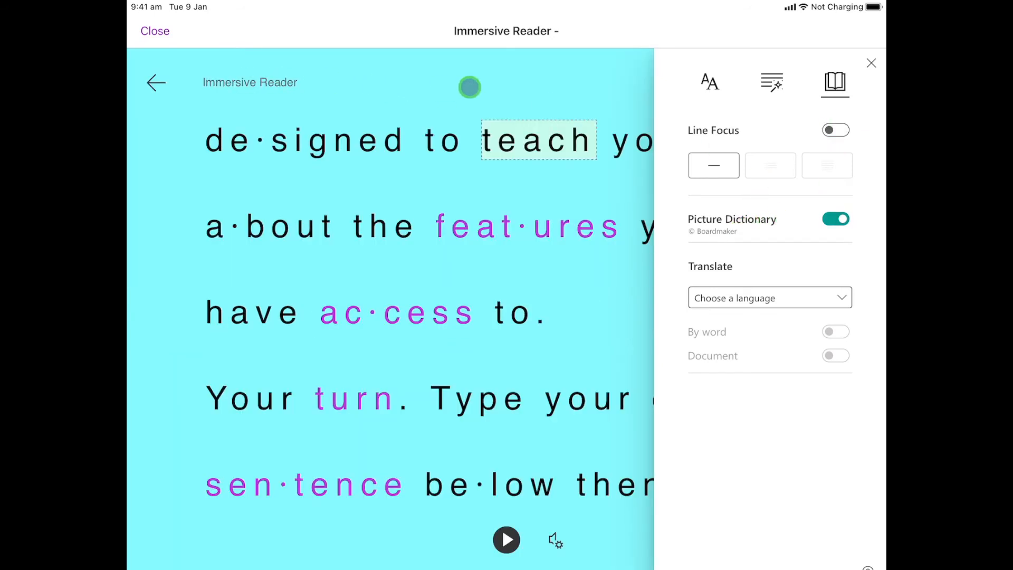
click(835, 82)
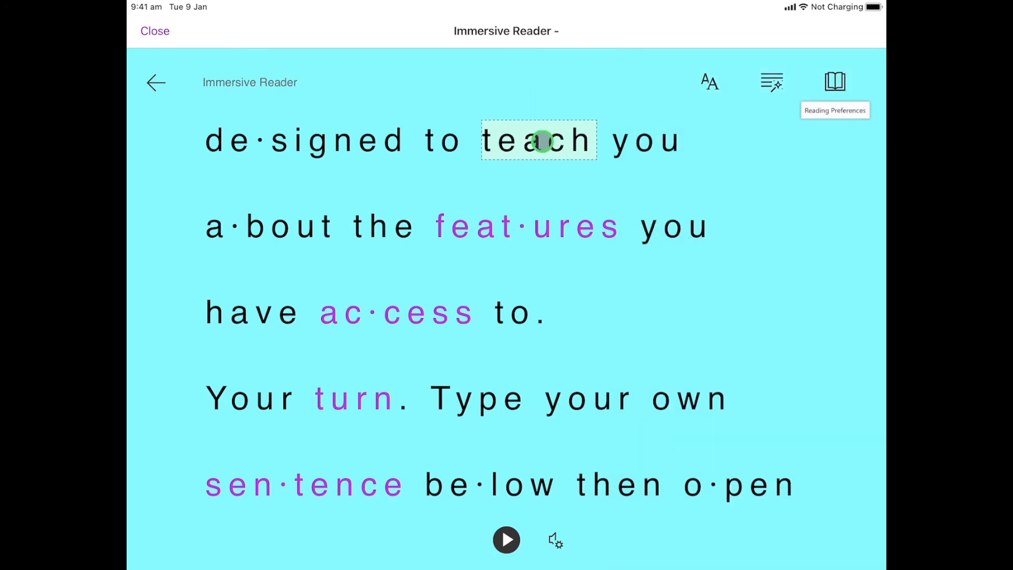
click(537, 140)
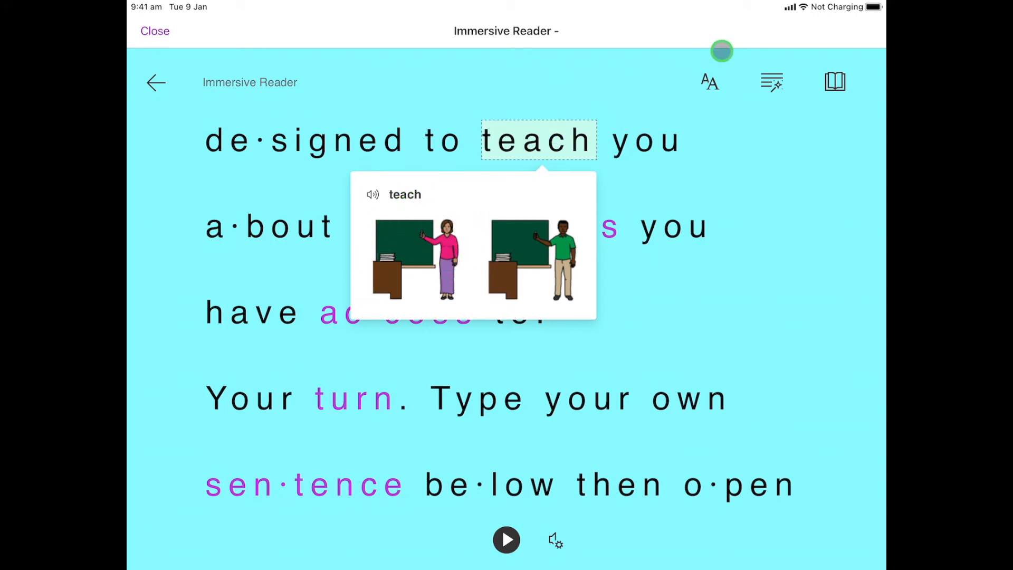
click(836, 82)
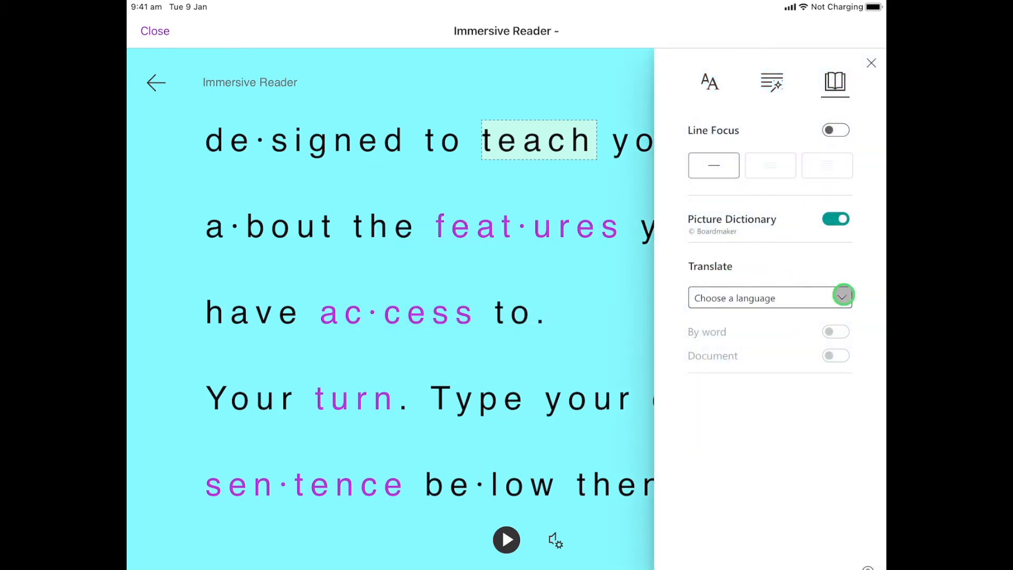
Choose Cantonese (Traditional) from the translation language list.
click(843, 298)
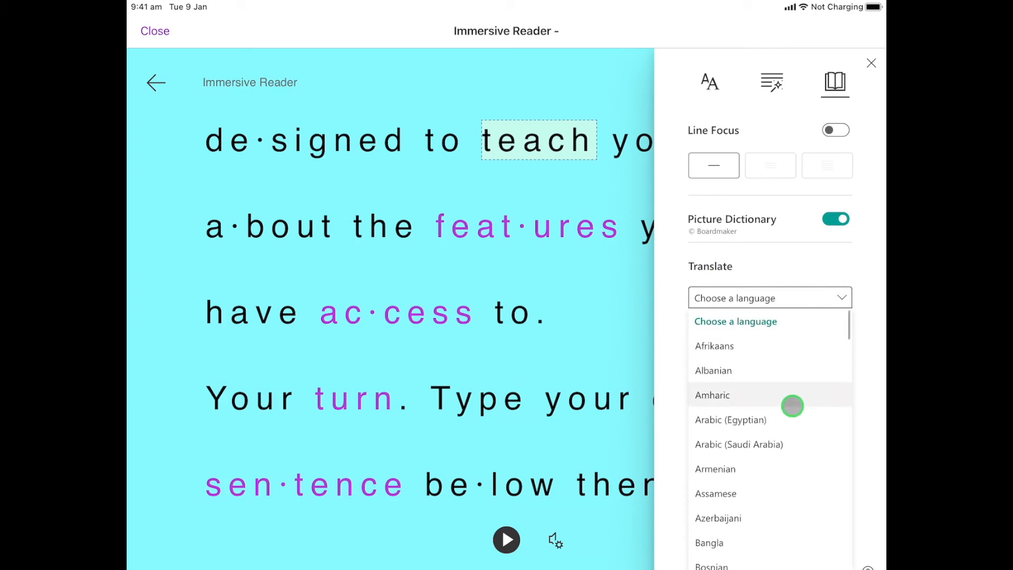
scroll(down, 3)
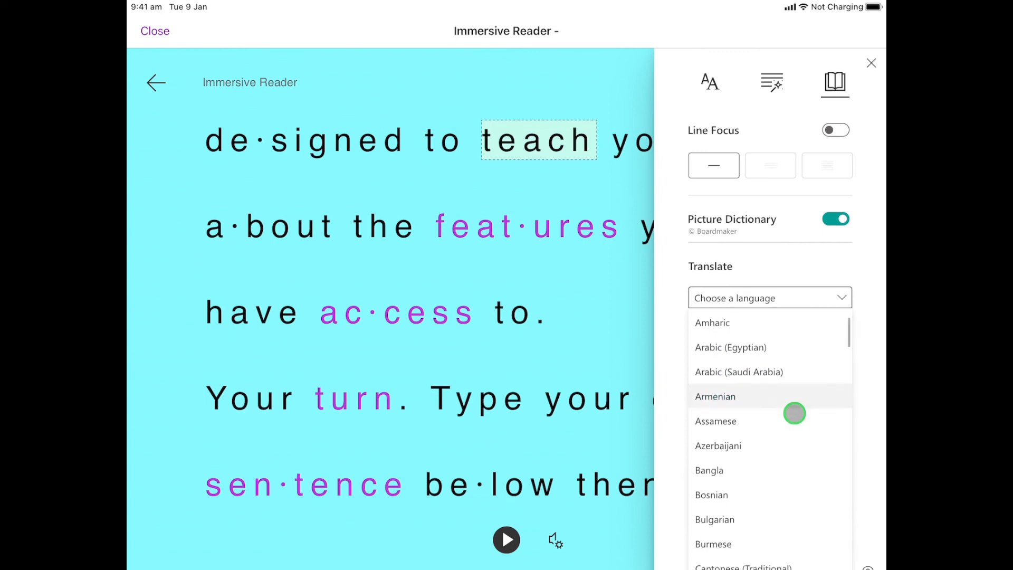
scroll(down, 3)
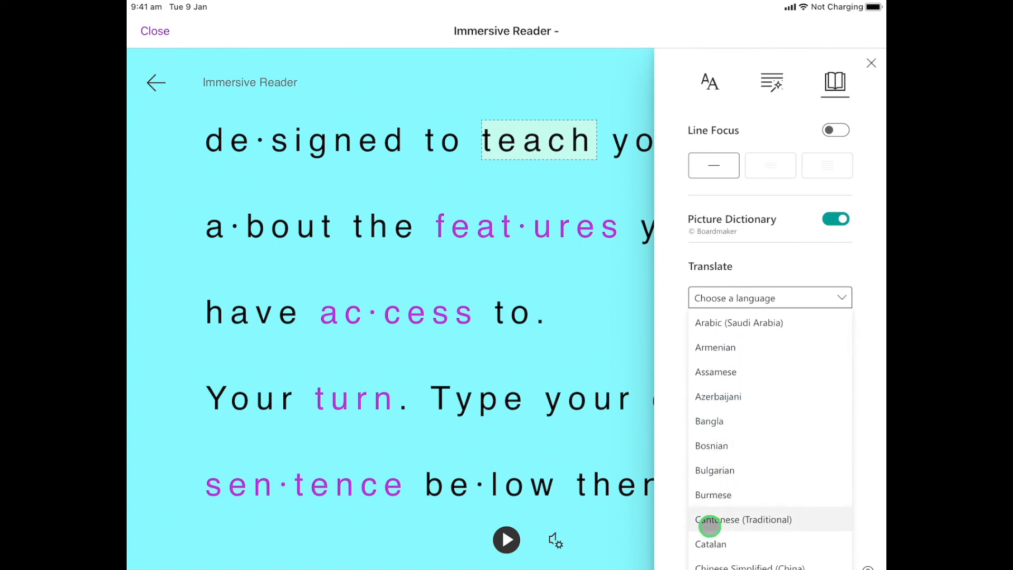
click(745, 519)
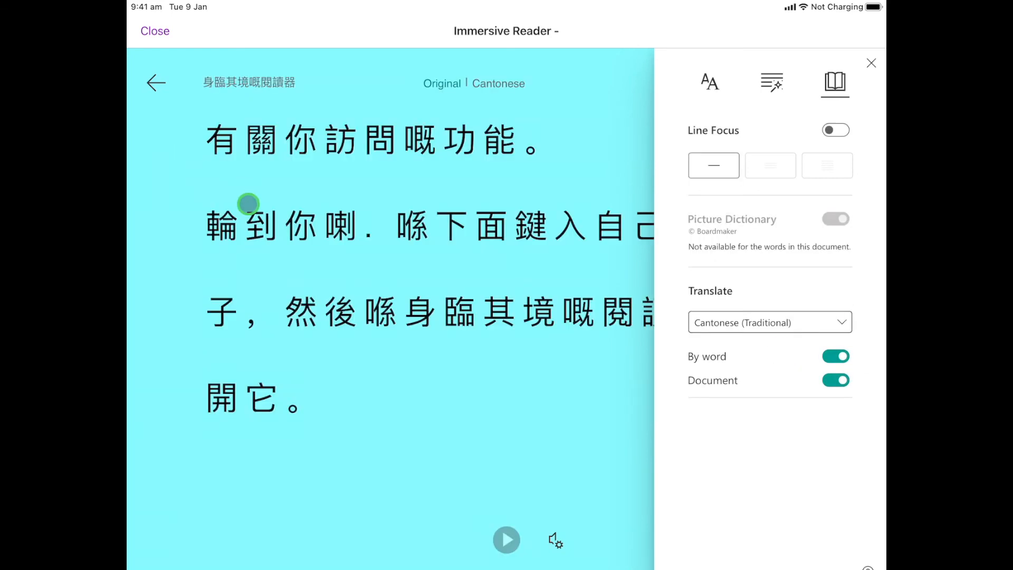
Turn Document translation off, keeping By word on, and close the reading settings.
click(836, 380)
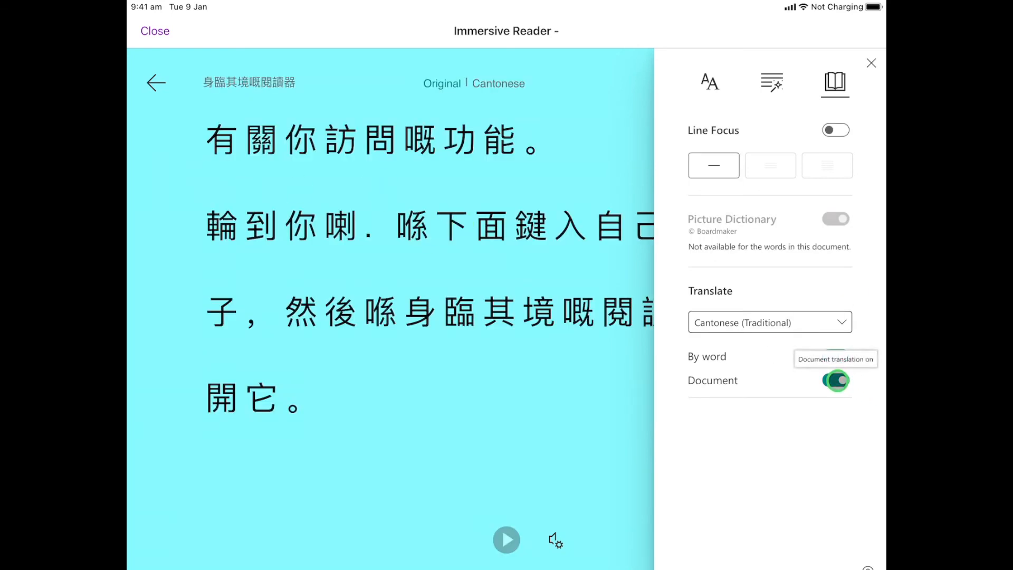
click(837, 381)
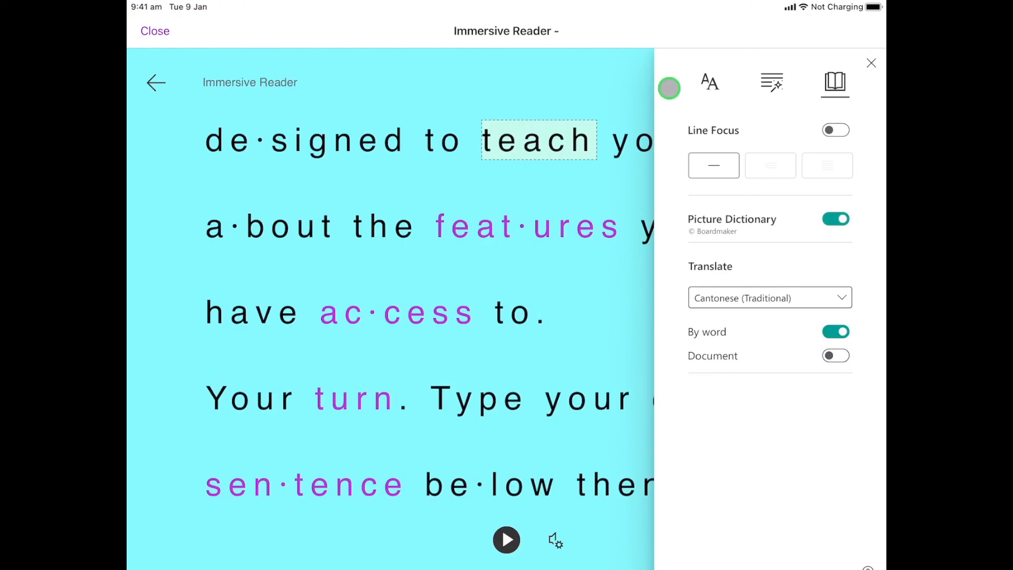
mouse_move(872, 65)
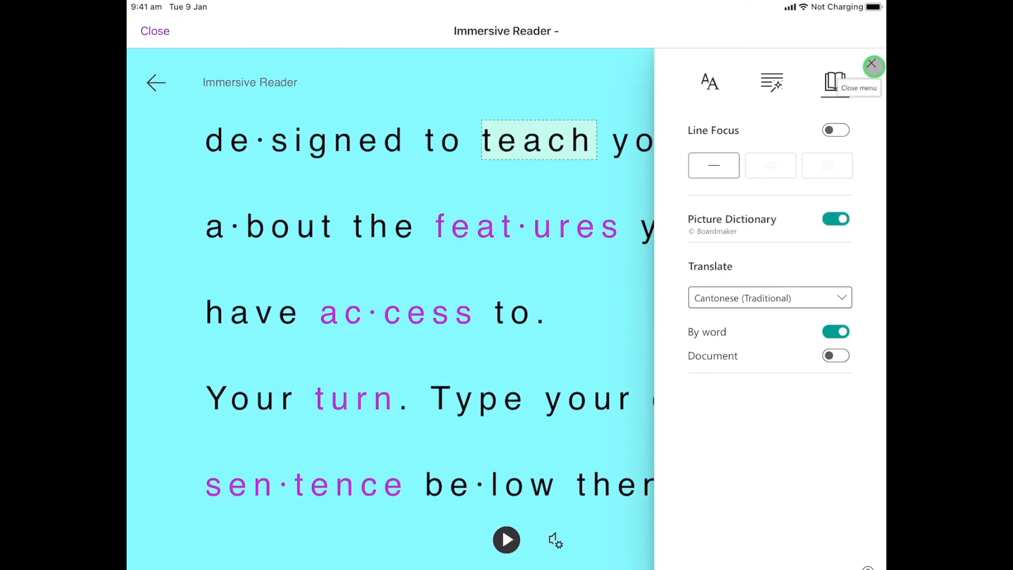
click(873, 66)
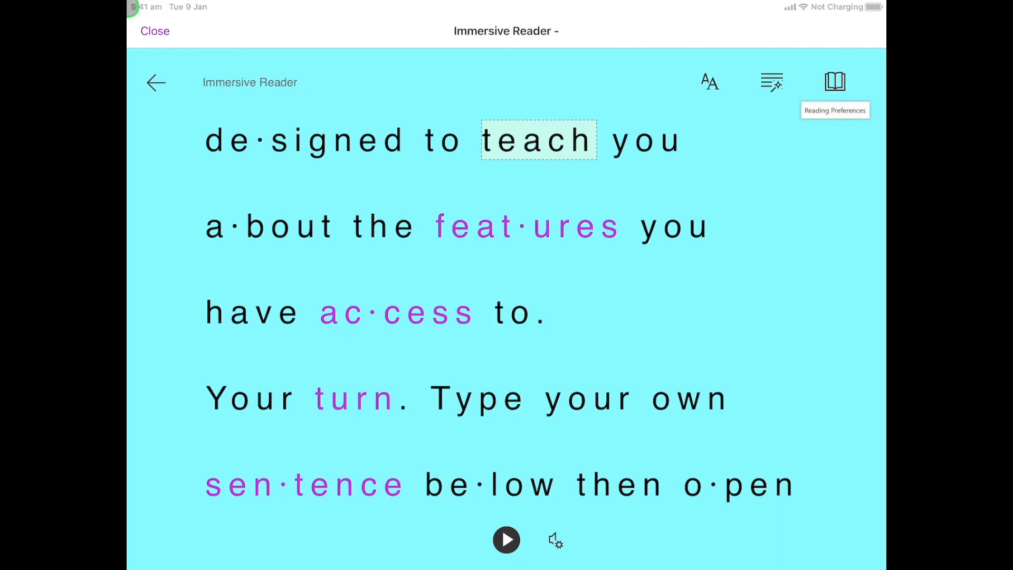
Exit Immersive Reader and place the cursor in the table's empty row under 'Your turn'.
click(154, 31)
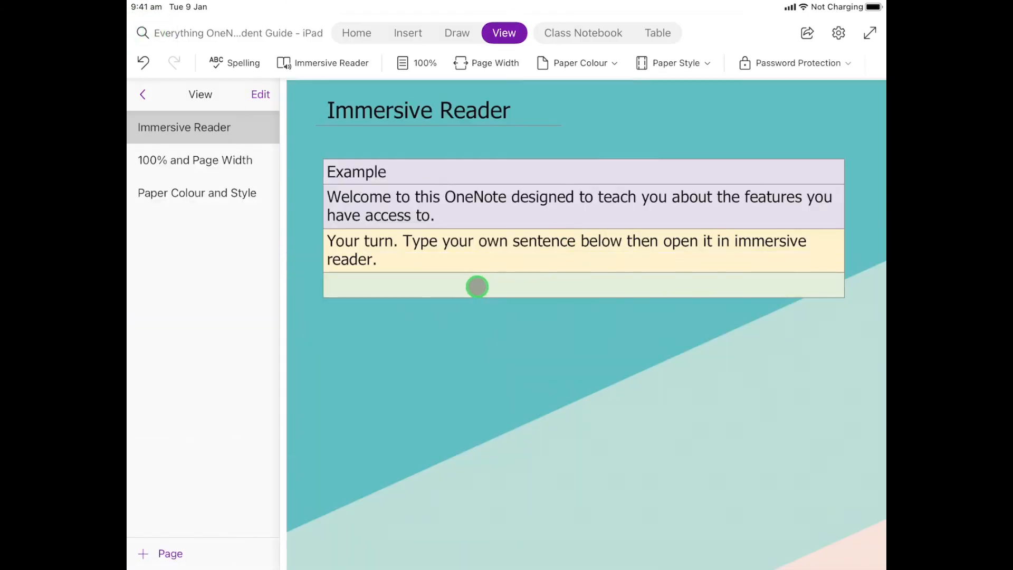
click(477, 287)
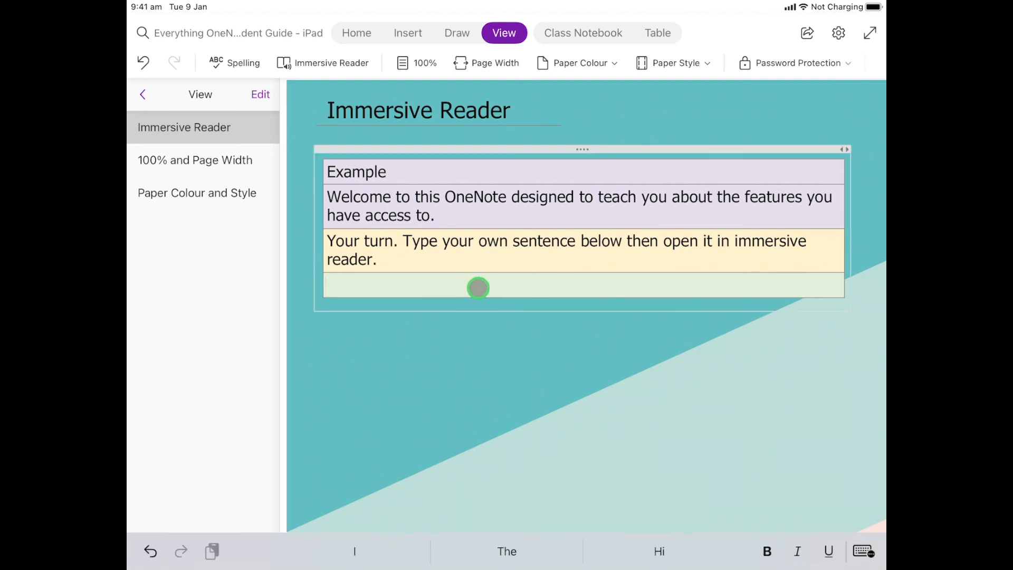